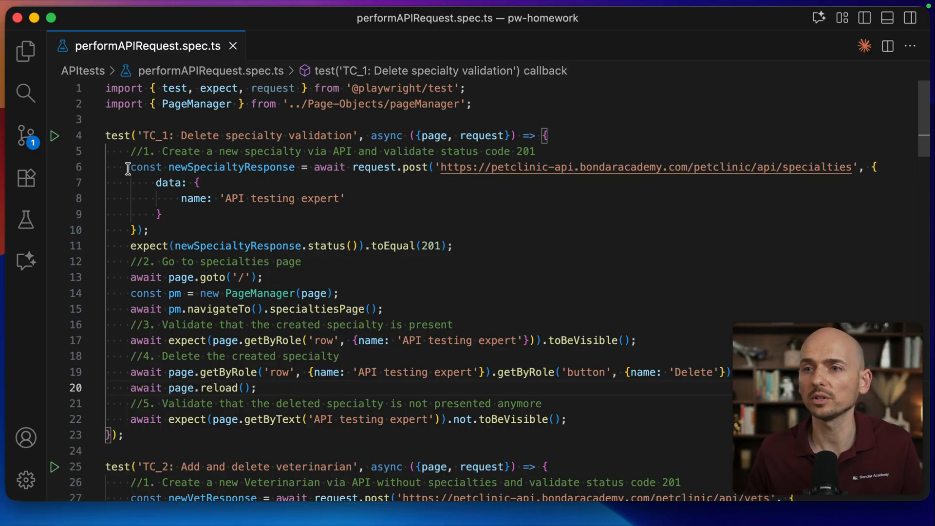
Load petclinic.bondaracademy.com/specialties in the blank browser window
{"action": "left_click_drag", "start_coordinate": [126, 167], "coordinate": [166, 230]}
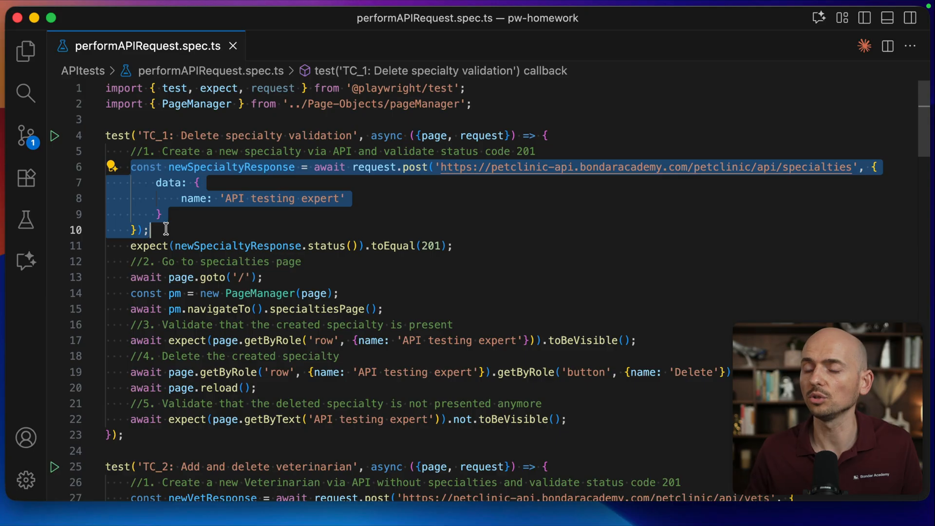
{"action": "mouse_move", "coordinate": [414, 308]}
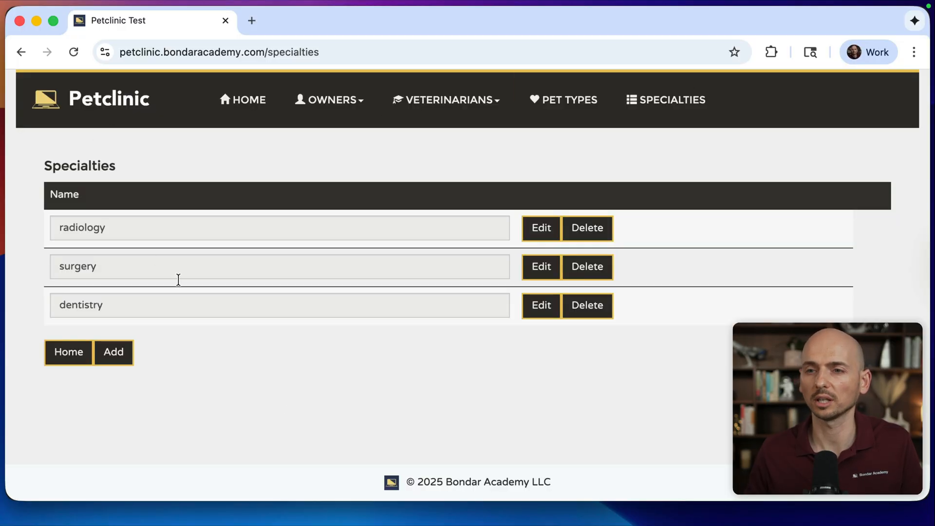
{"action": "mouse_move", "coordinate": [303, 338]}
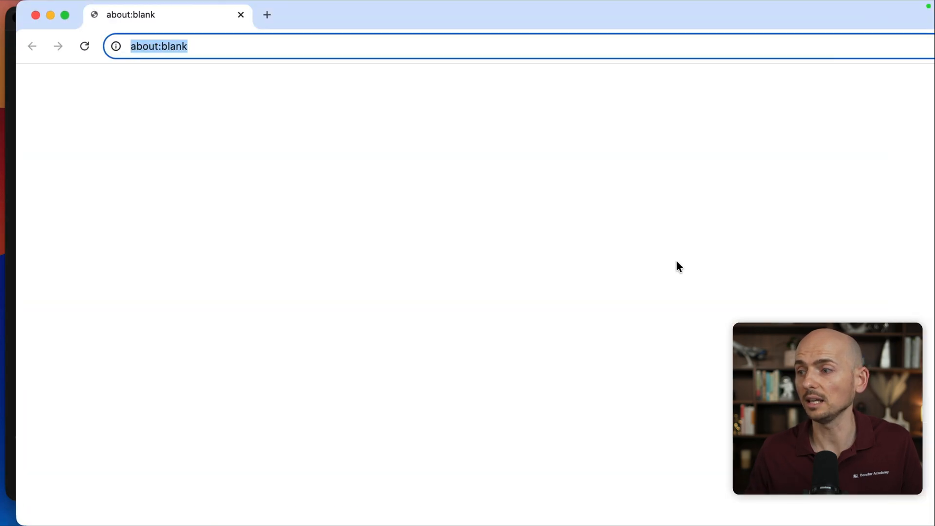
{"action": "type", "text": "petclinic.bondaracademy.com/specialties"}
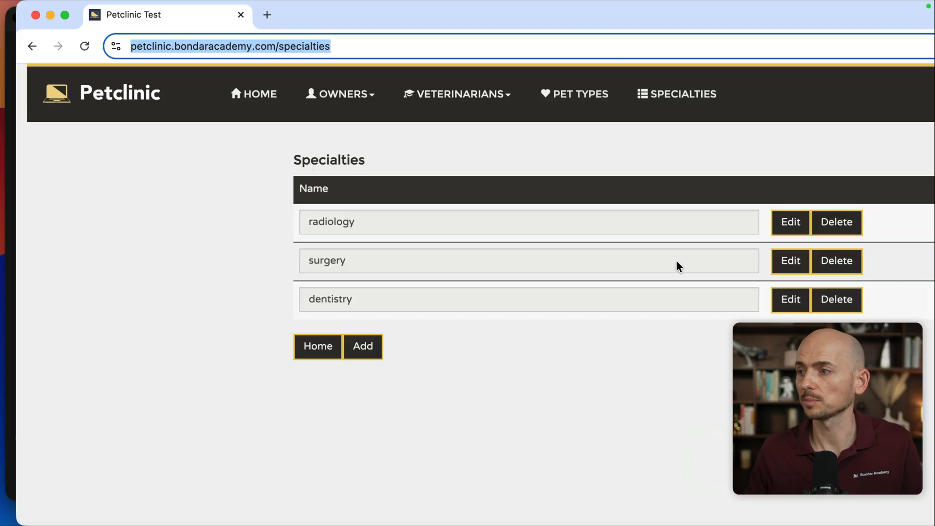
{"action": "mouse_move", "coordinate": [36, 16]}
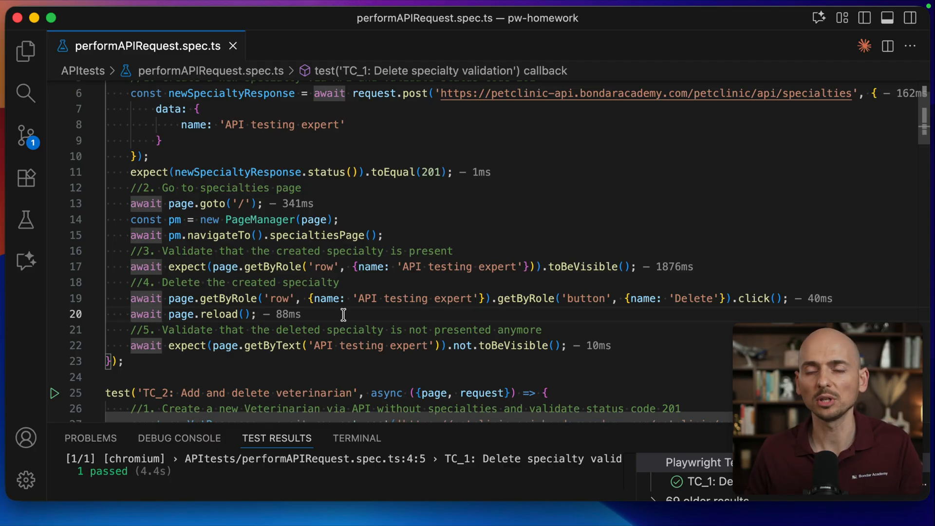
Prefix line 20's await page.reload() with // to disable it
{"action": "type", "text": "//"}
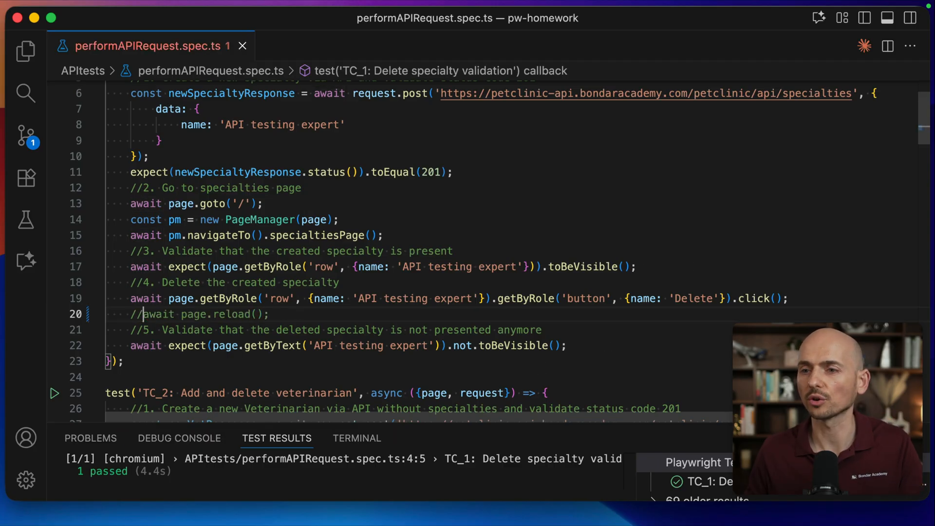
{"action": "double_click", "coordinate": [203, 314]}
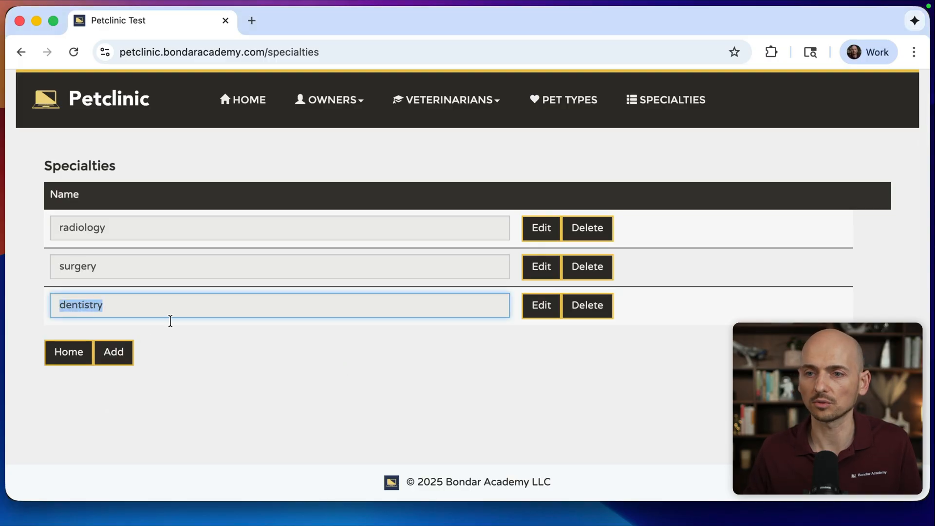
{"action": "mouse_move", "coordinate": [281, 339]}
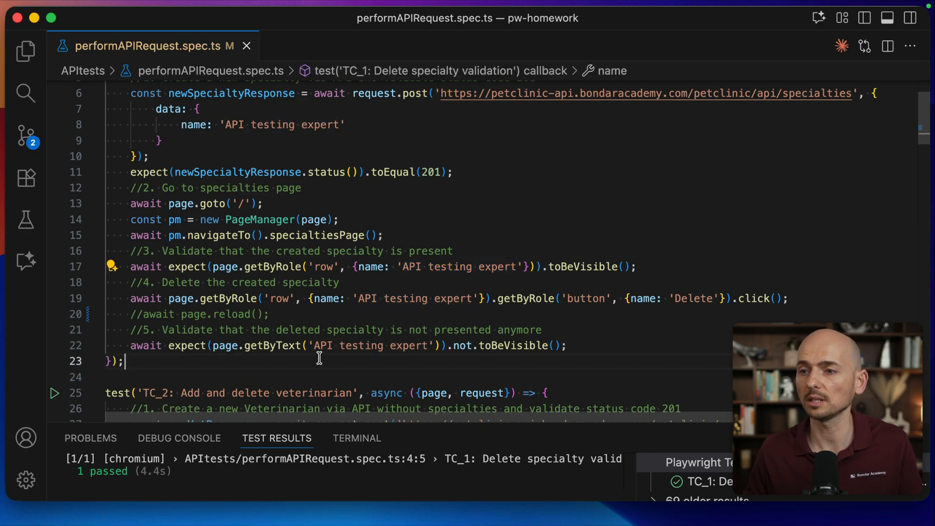
Replace 'API testing expert' with 'dentistry' in line 22's getByText, then rerun TC_1
{"action": "double_click", "coordinate": [372, 345]}
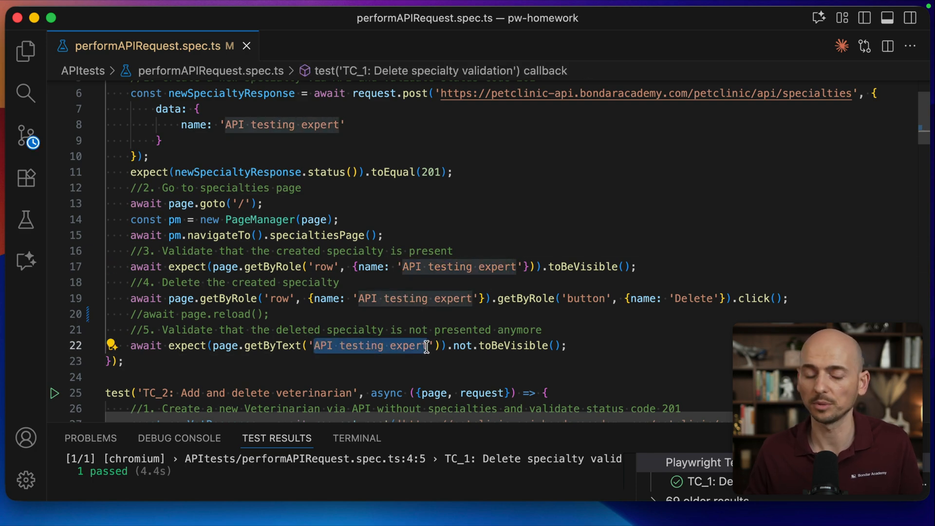
{"action": "type", "text": "dentistry"}
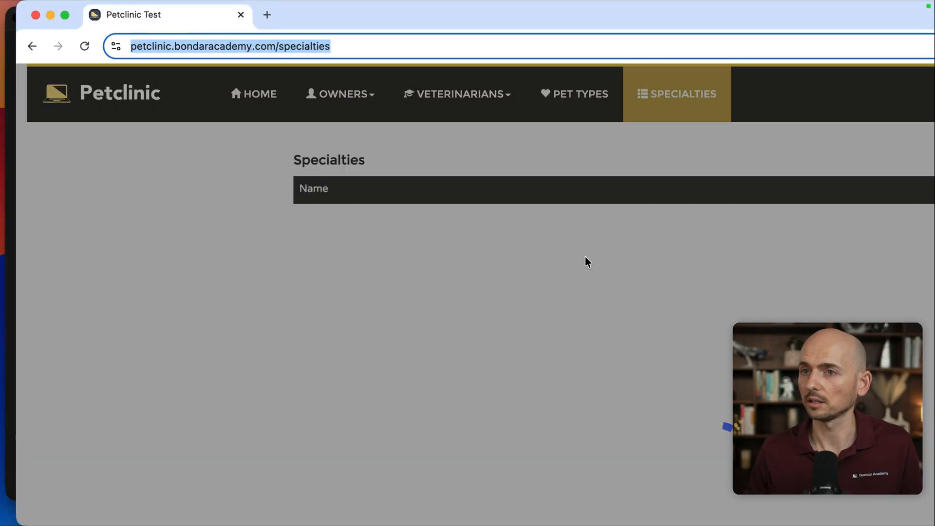
{"action": "left_click", "coordinate": [676, 93]}
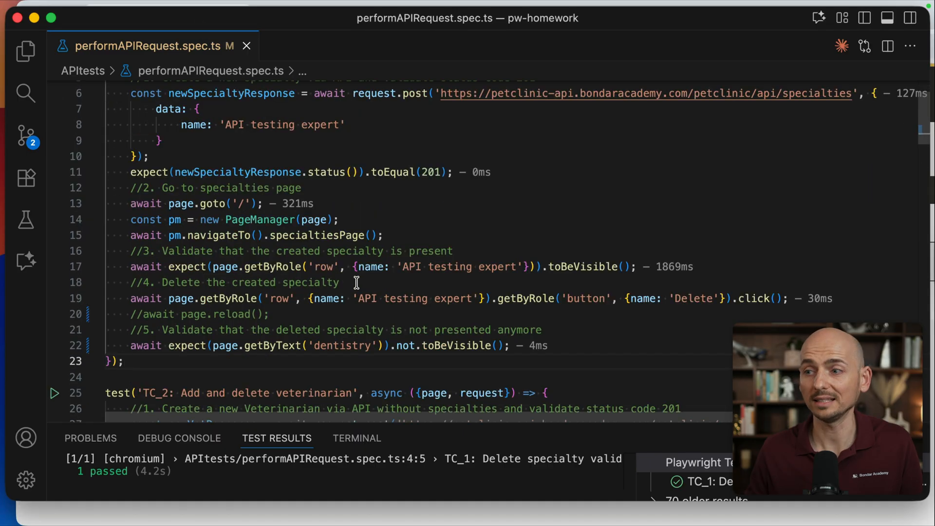
{"action": "double_click", "coordinate": [169, 345]}
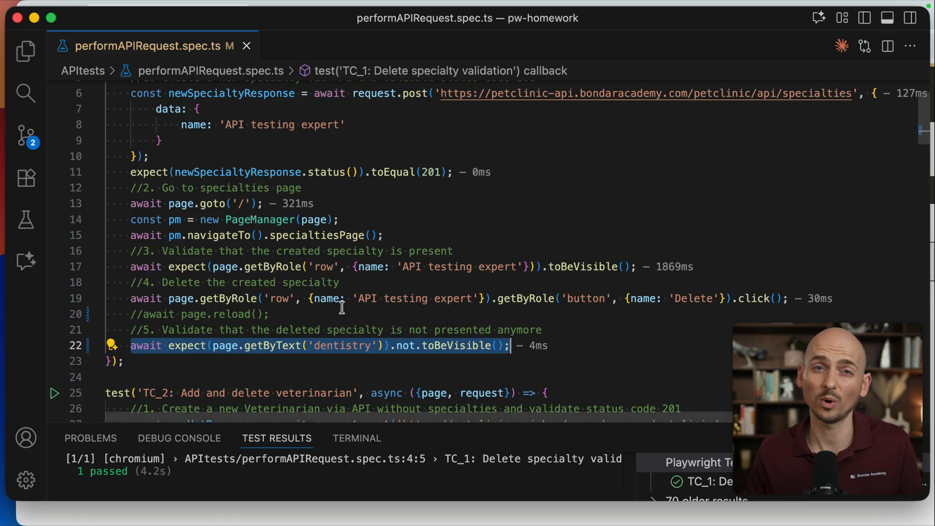
{"action": "left_click", "coordinate": [298, 360]}
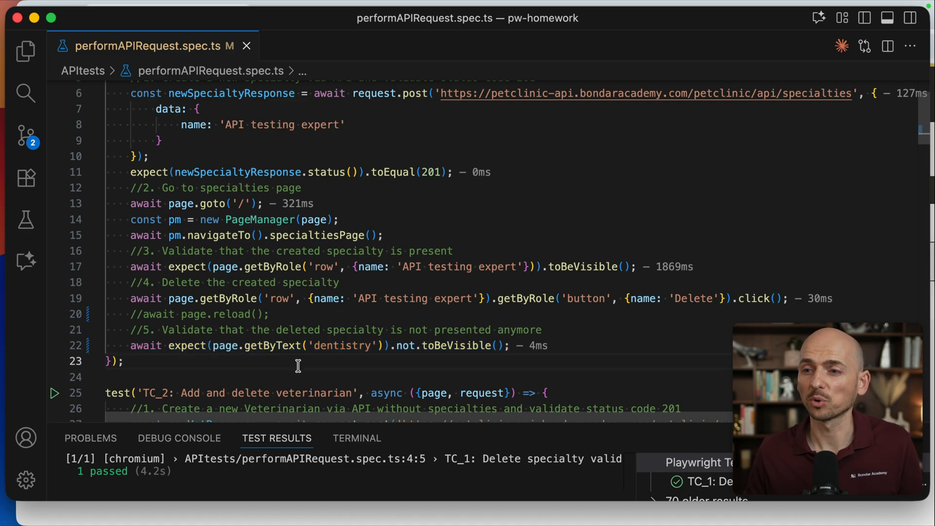
{"action": "mouse_move", "coordinate": [247, 345]}
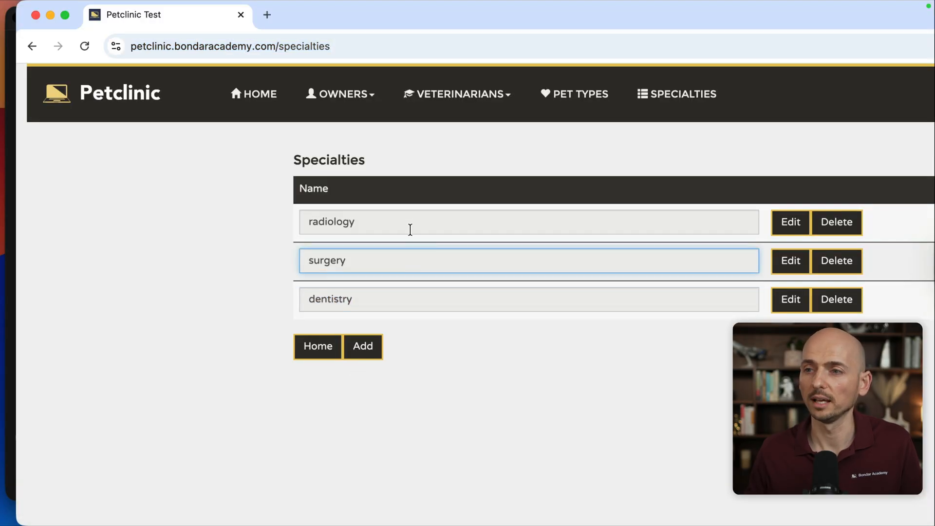
{"action": "left_click", "coordinate": [411, 299]}
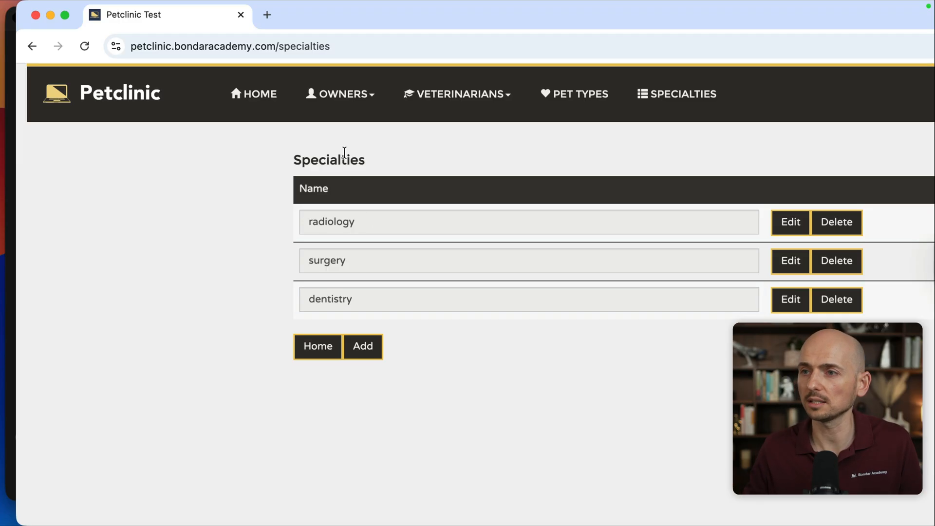
{"action": "mouse_move", "coordinate": [362, 345]}
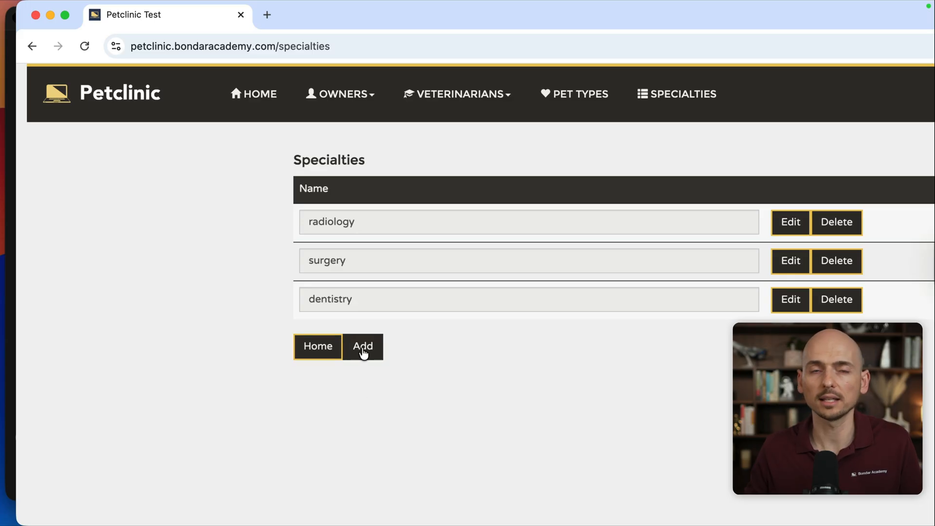
{"action": "mouse_move", "coordinate": [457, 94]}
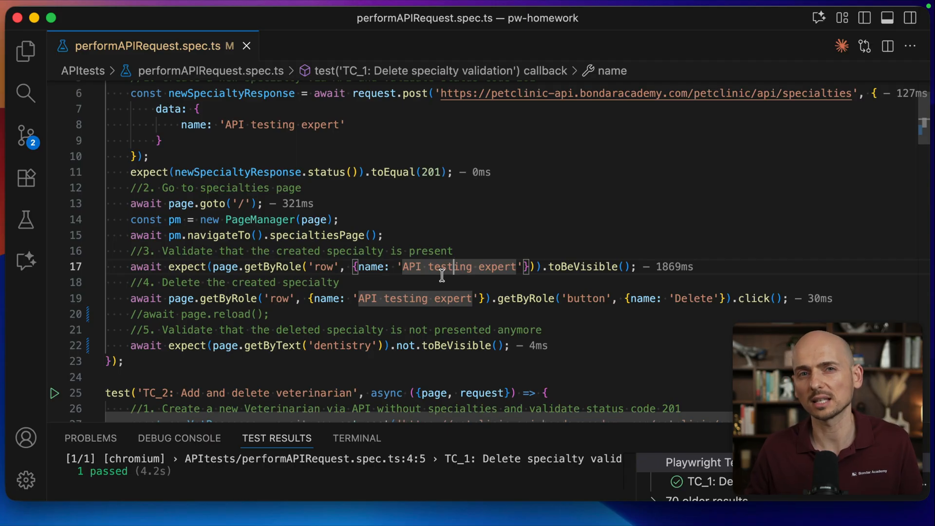
{"action": "mouse_move", "coordinate": [258, 292]}
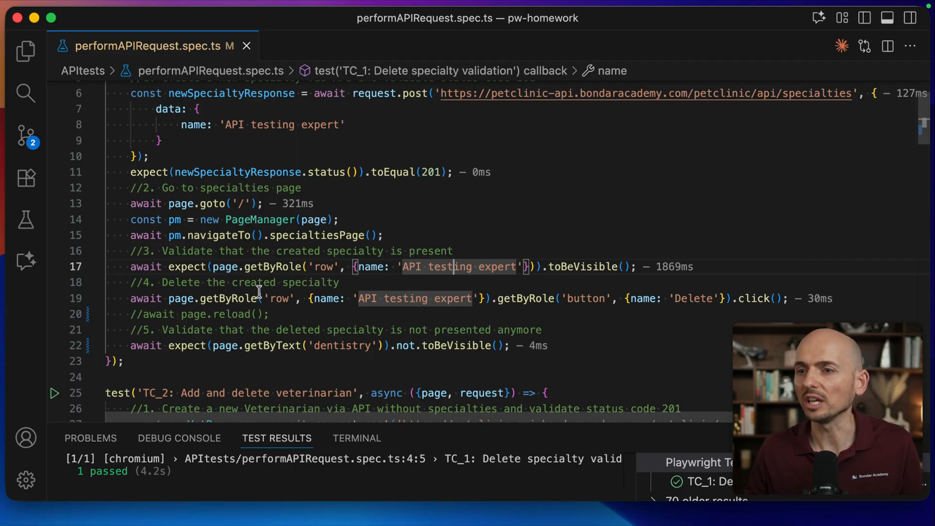
{"action": "mouse_move", "coordinate": [274, 345]}
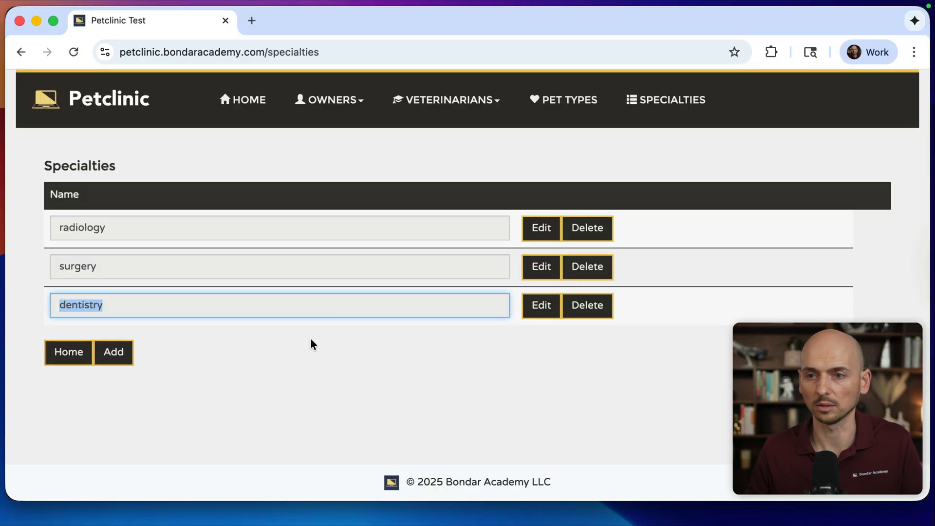
{"action": "mouse_move", "coordinate": [85, 308]}
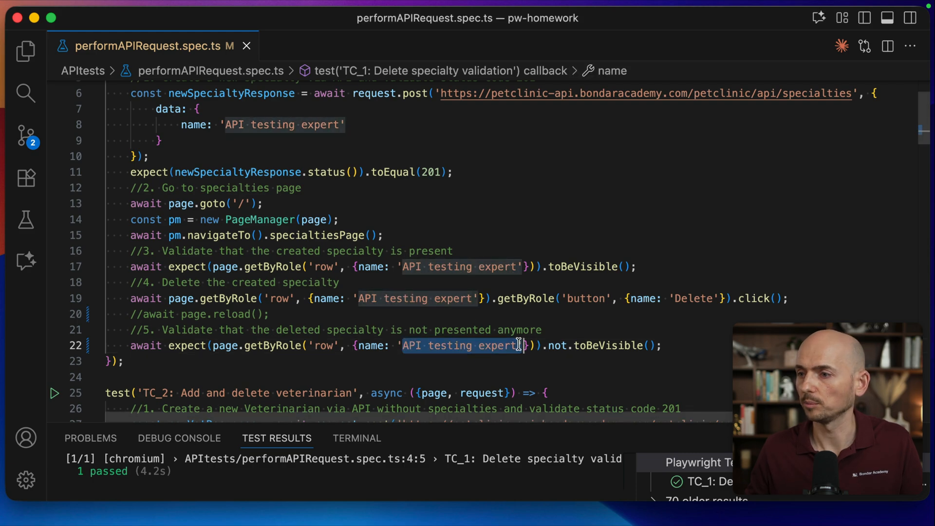
Rewrite line 22 as getByRole('row', {name: 'dentistry'}).not.toBeVisible()
{"action": "type", "text": "dentistry"}
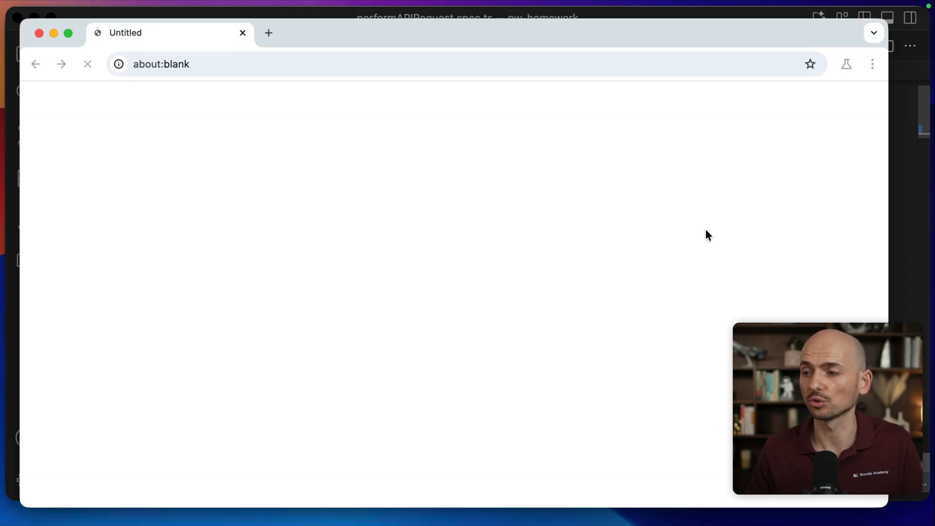
Rerun TC_1, with the test browser loading petclinic.bondaracademy.com/specialties
{"action": "type", "text": "petclinic.bondaracademy.com/specialties"}
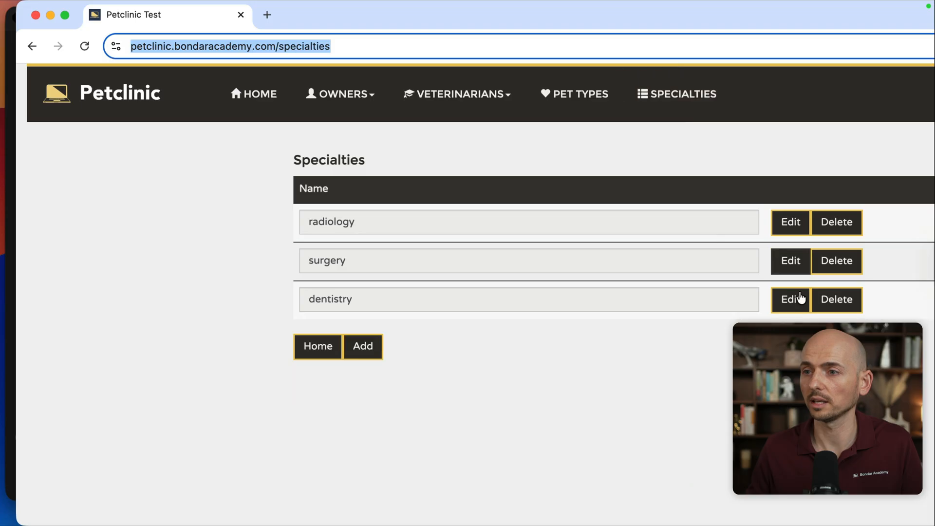
{"action": "mouse_move", "coordinate": [709, 453]}
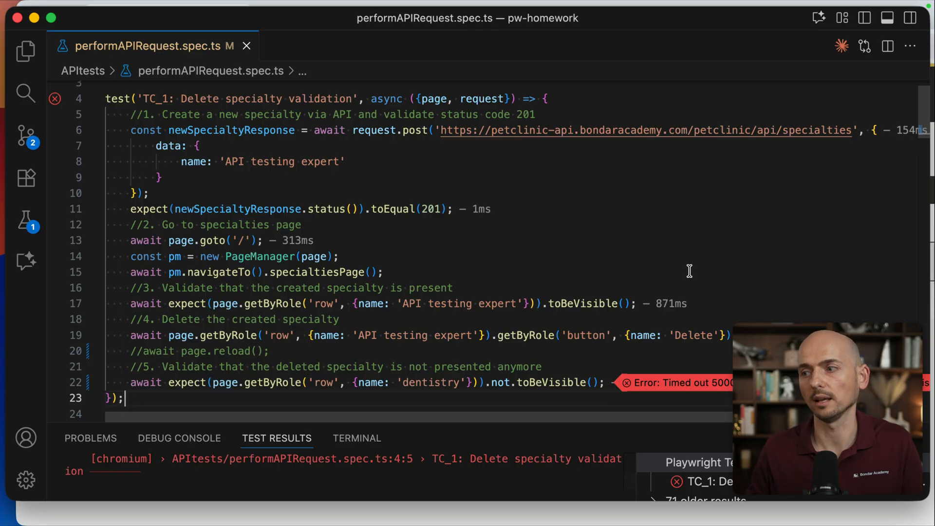
{"action": "mouse_move", "coordinate": [215, 382]}
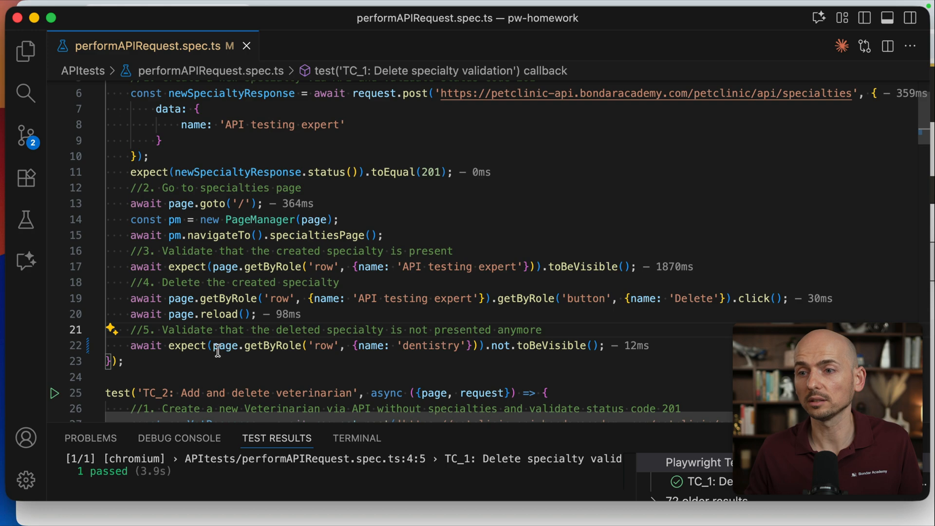
Restore await page.reload() on line 20 and rerun TC_1
{"action": "left_click_drag", "start_coordinate": [214, 345], "coordinate": [474, 345]}
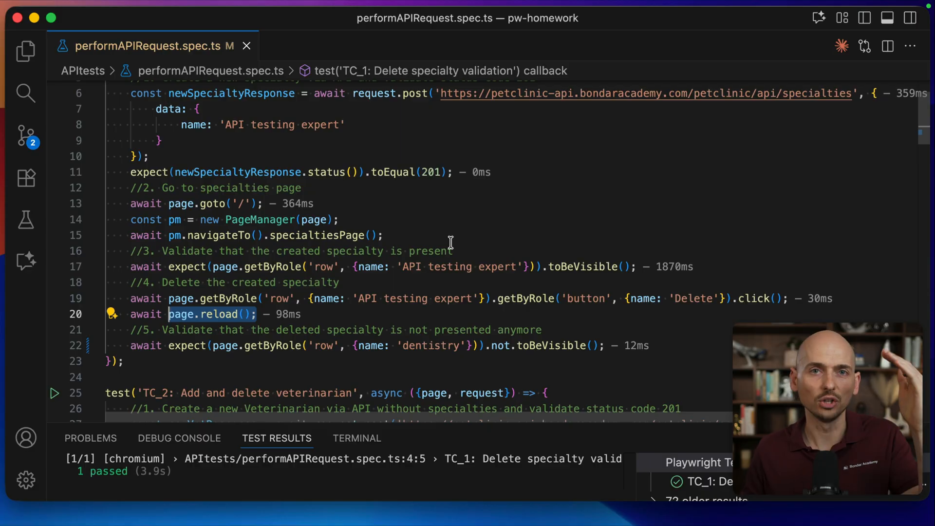
{"action": "mouse_move", "coordinate": [264, 374]}
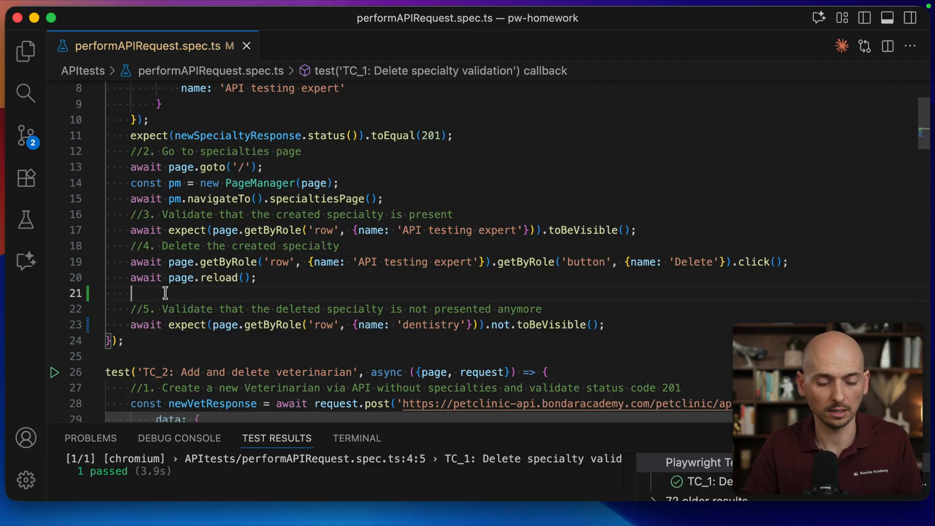
Add await page.waitForResponse for the specialties API URL, run it, then delete lines 20–21
{"action": "type", "text": "await pa"}
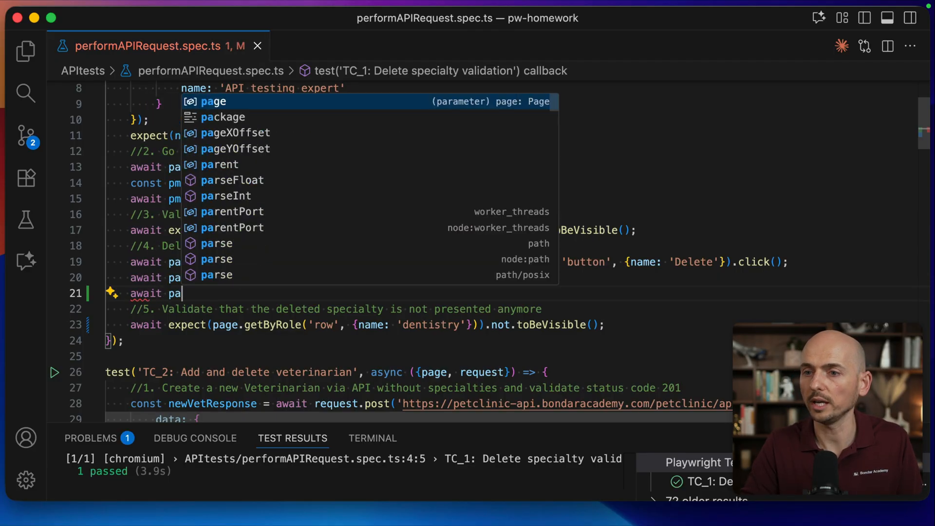
{"action": "type", "text": "ge.waitForResponse('"}
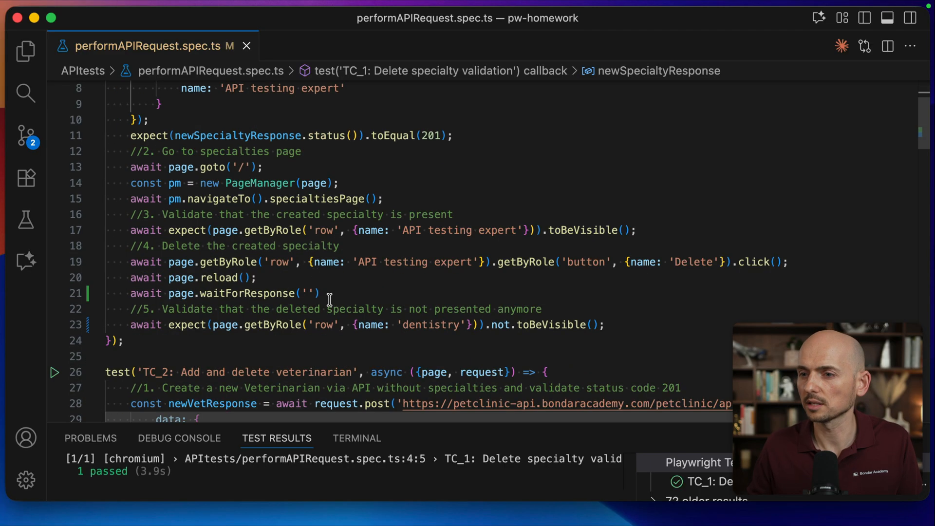
{"action": "type", "text": "https://petclinic-api.bondaracademy.com/petclinic/api/specialties"}
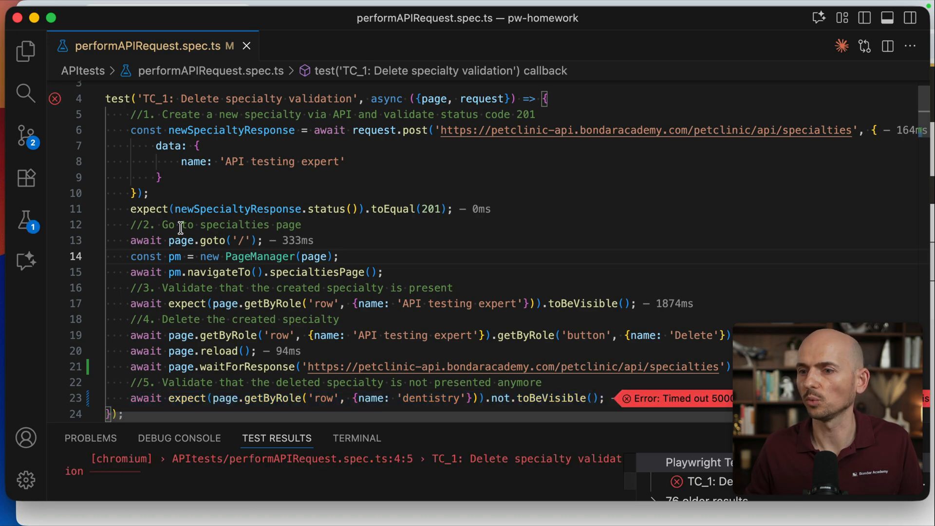
{"action": "scroll", "scroll_direction": "down", "scroll_amount": 3}
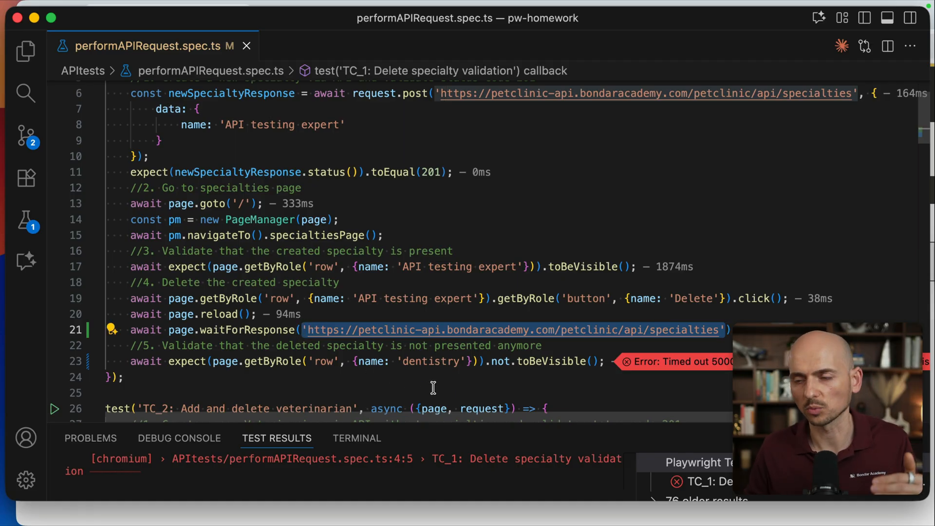
{"action": "double_click", "coordinate": [430, 361]}
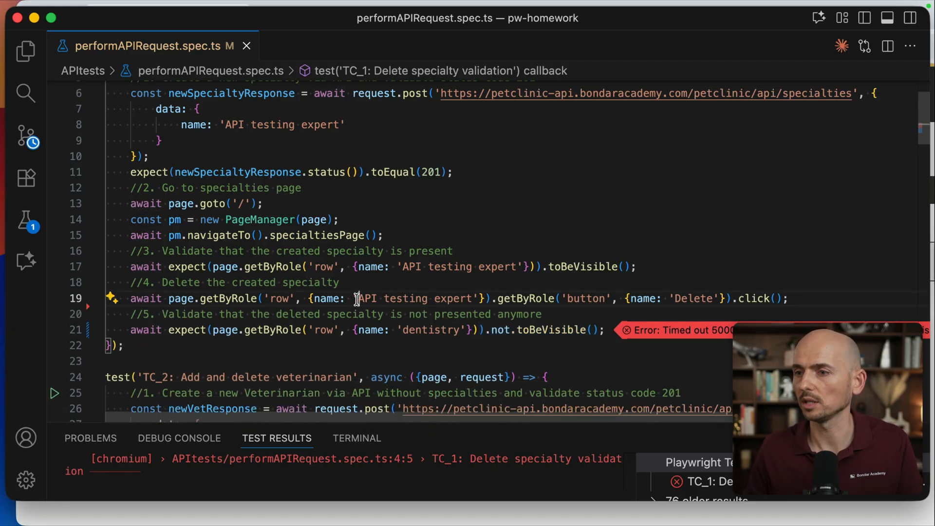
Put 'API testing expert' from line 19 into line 21's getByRole row name and rerun
{"action": "double_click", "coordinate": [413, 298]}
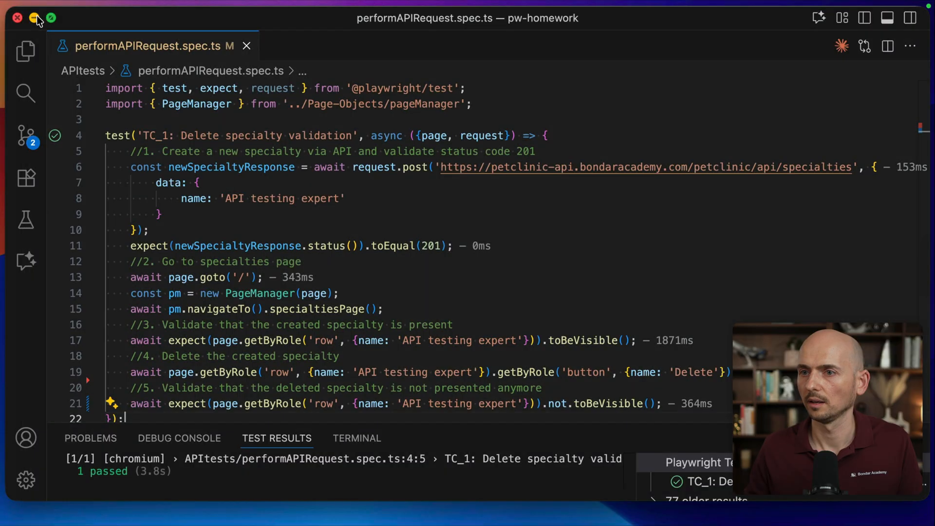
{"action": "scroll", "scroll_direction": "down", "scroll_amount": 3}
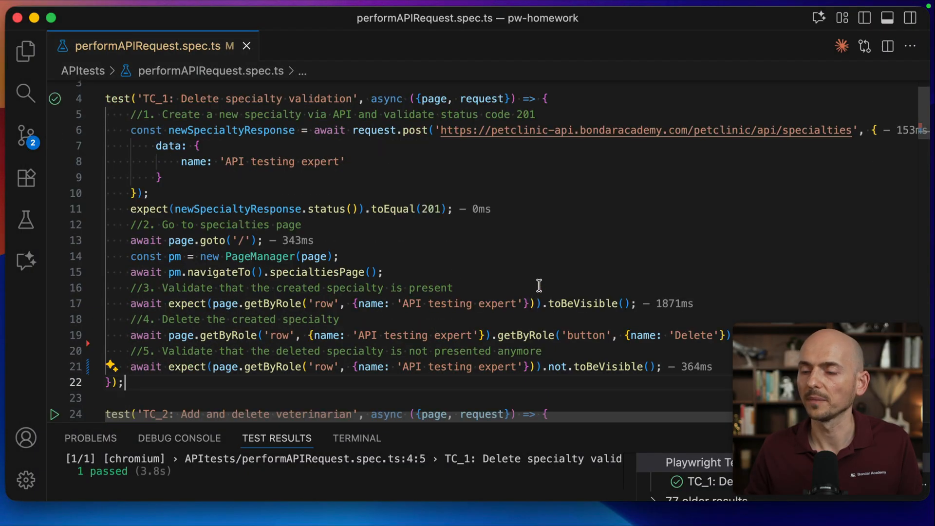
{"action": "scroll", "scroll_direction": "down", "scroll_amount": 3}
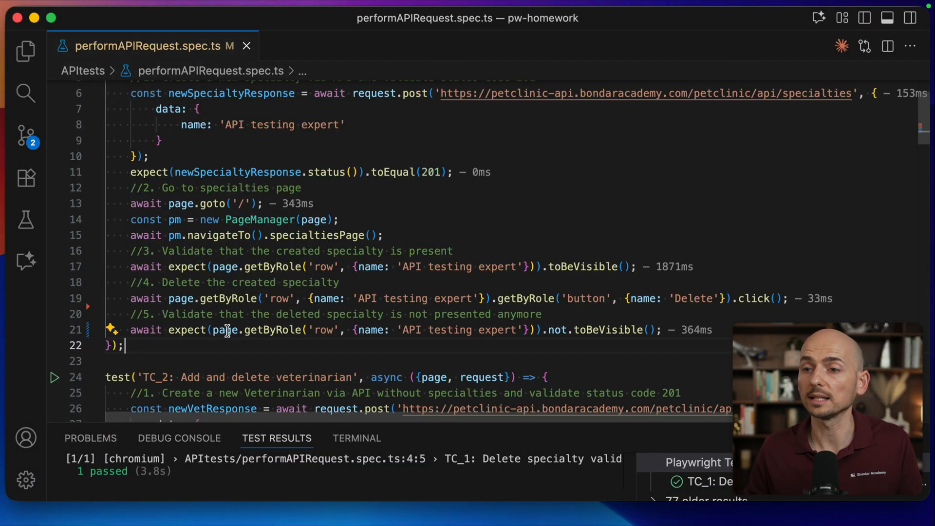
{"action": "double_click", "coordinate": [552, 330]}
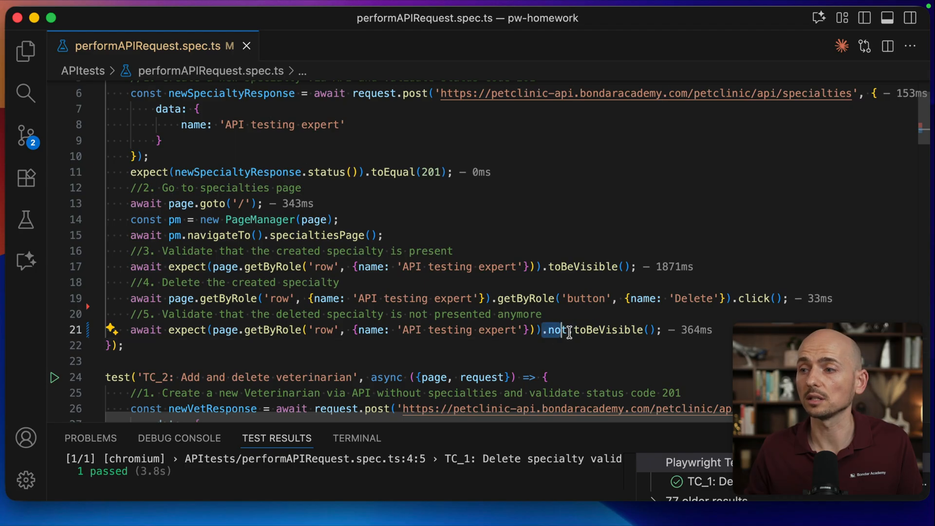